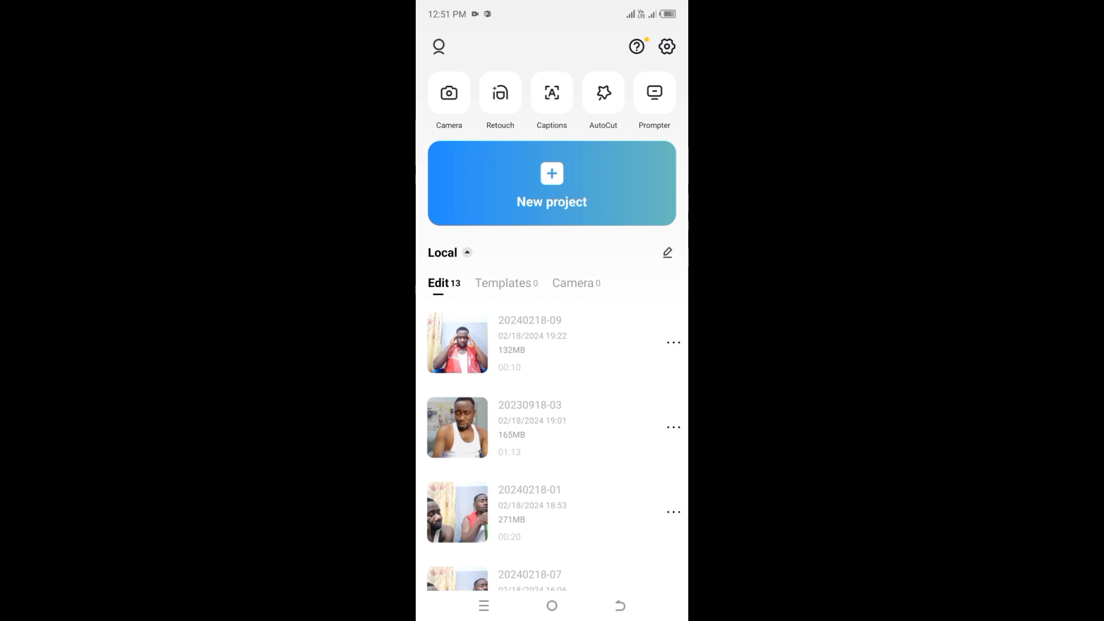
Start a new project and import the 01:18 clip of the man in the red vest
{"action": "left_click", "coordinate": [552, 184]}
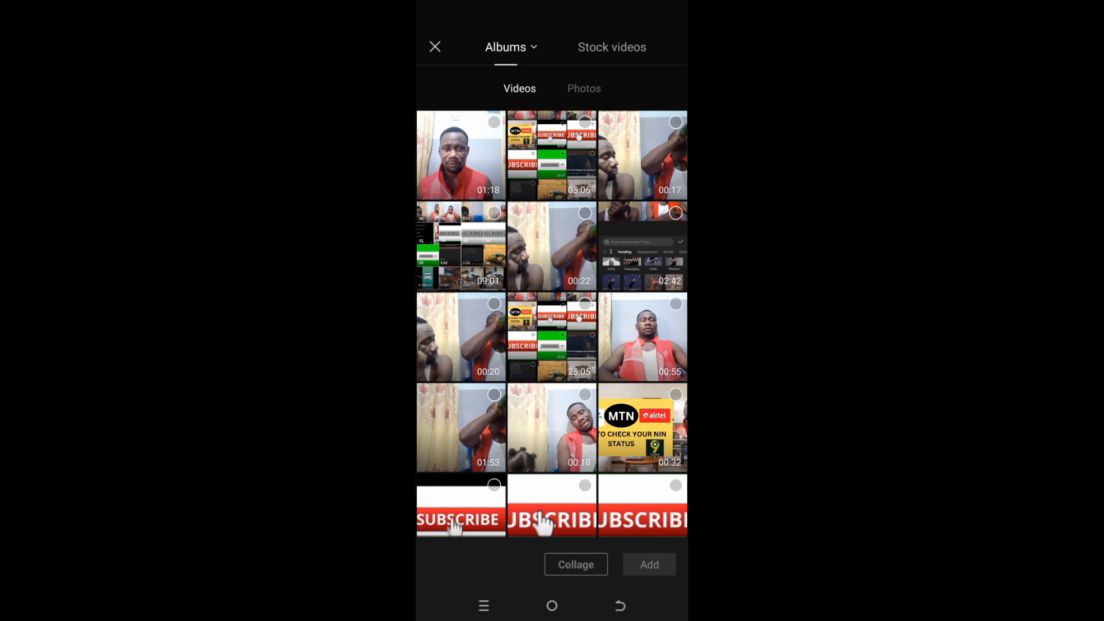
{"action": "left_click", "coordinate": [461, 155]}
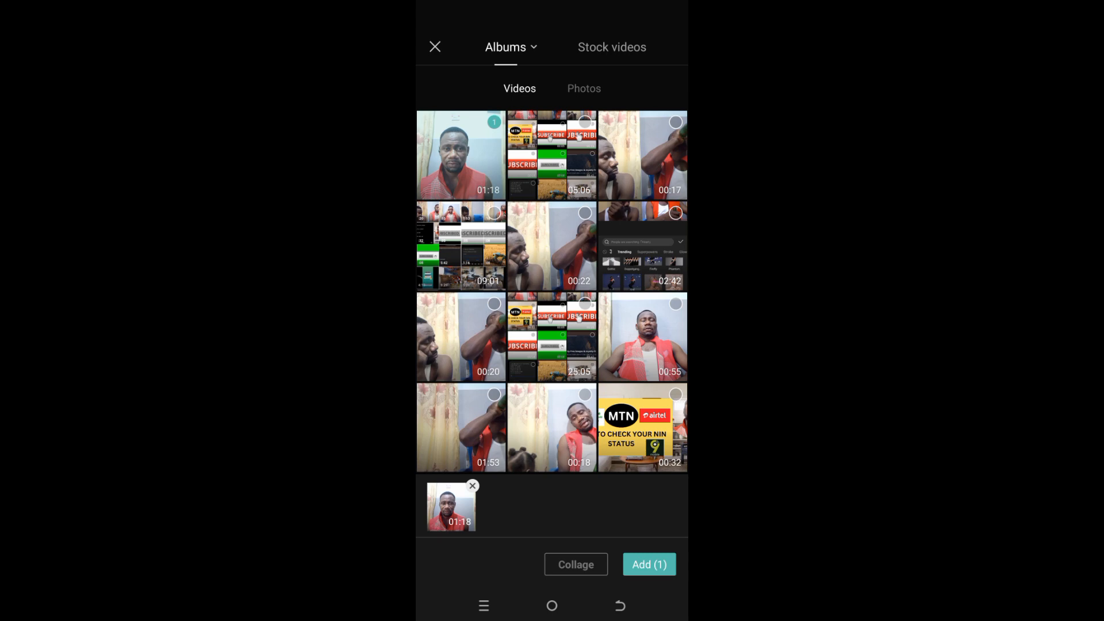
{"action": "left_click", "coordinate": [649, 564]}
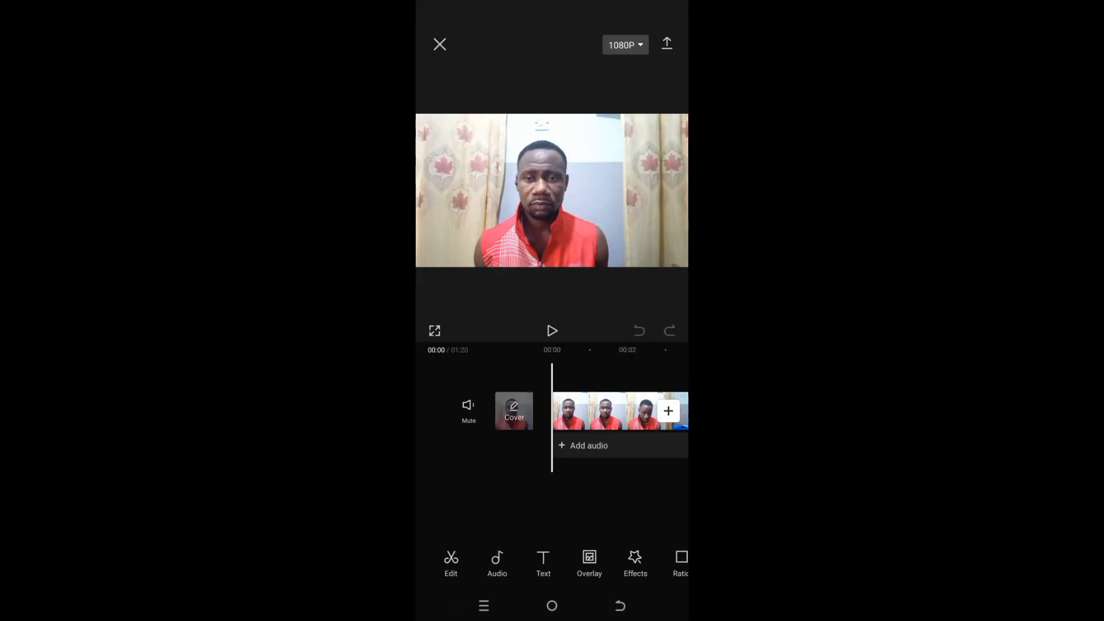
Preview the clip to about 8 seconds, then bring up the Overlay options
{"action": "left_click", "coordinate": [552, 331]}
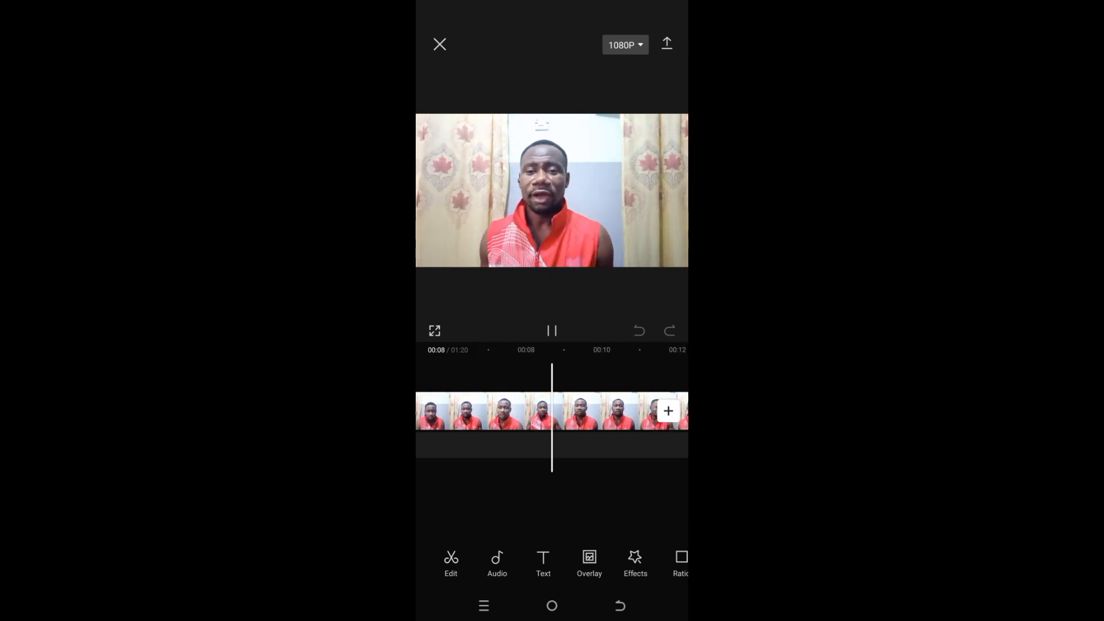
{"action": "left_click", "coordinate": [552, 331]}
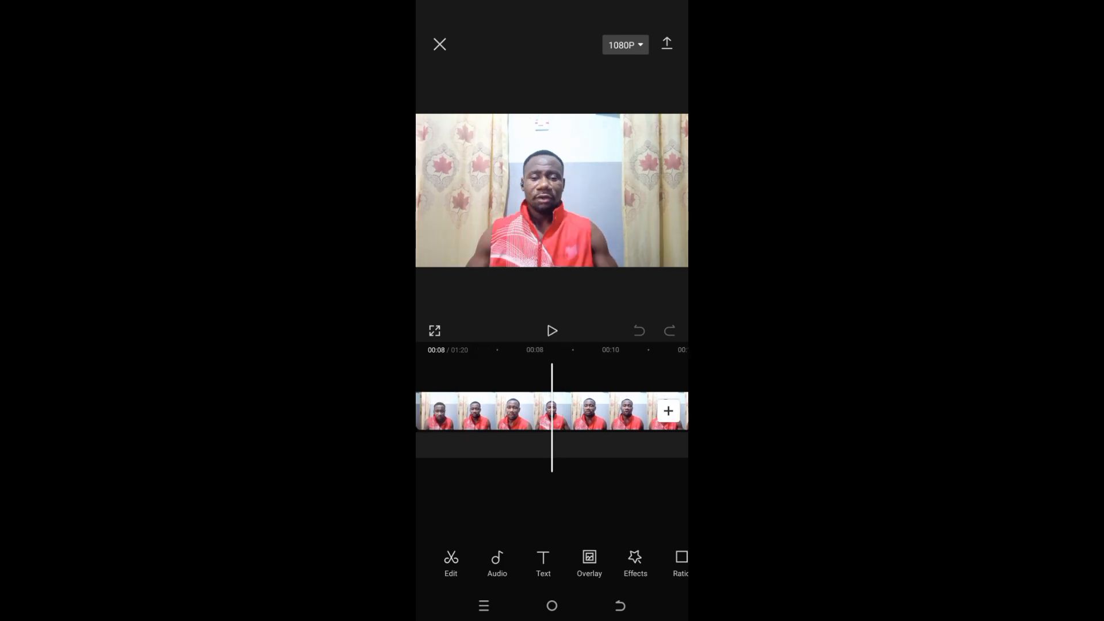
{"action": "left_click", "coordinate": [589, 564]}
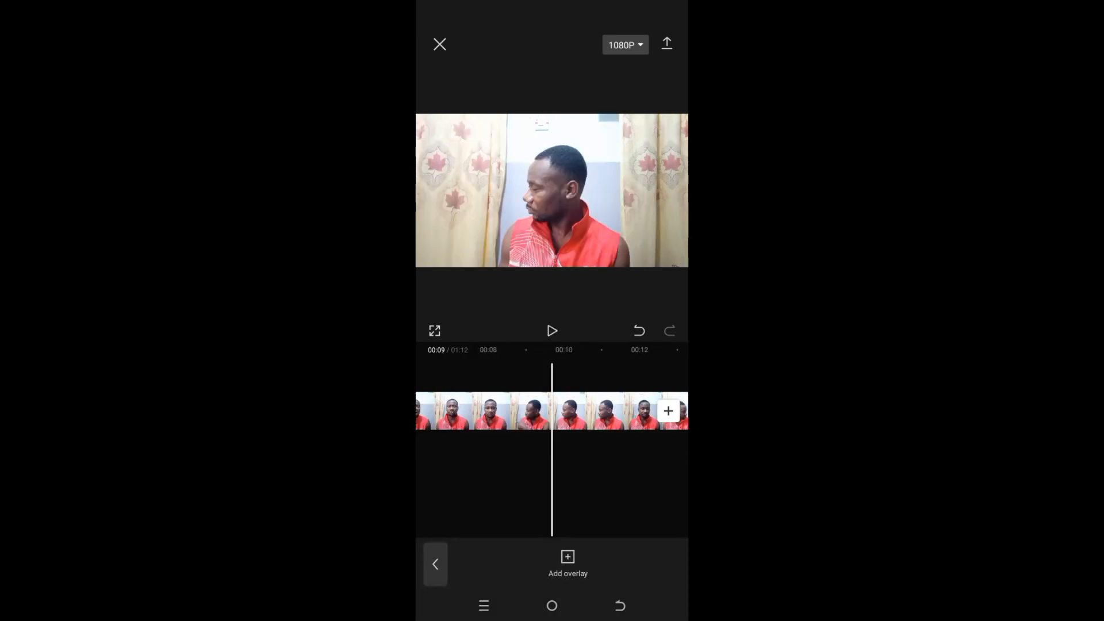
Add the same 01:18 clip again as an overlay beneath the main clip
{"action": "left_click", "coordinate": [568, 555]}
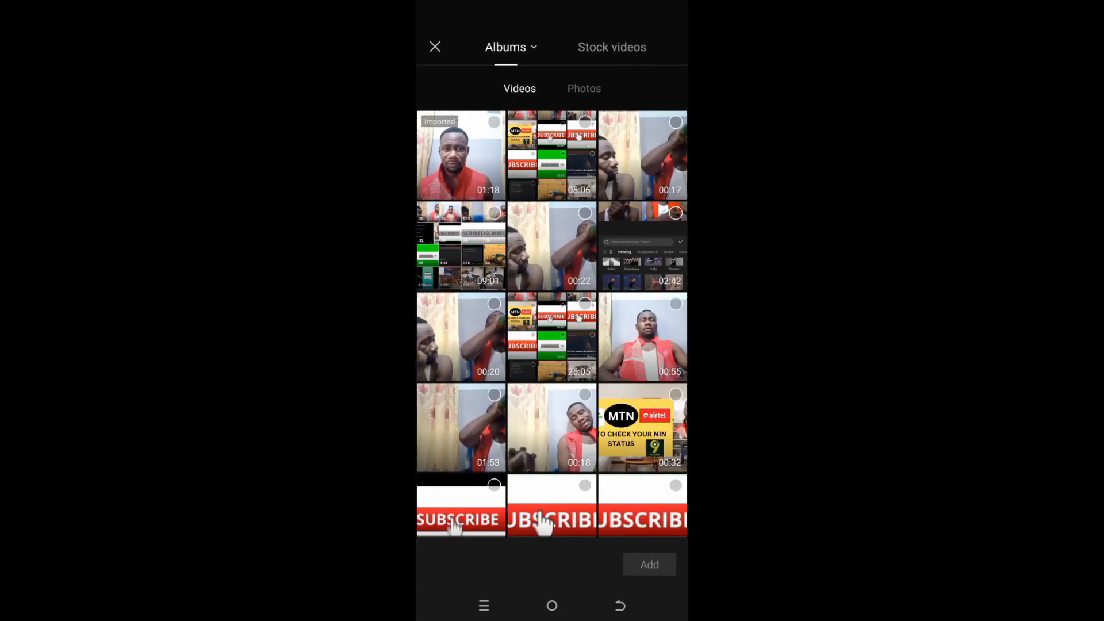
{"action": "left_click", "coordinate": [460, 154]}
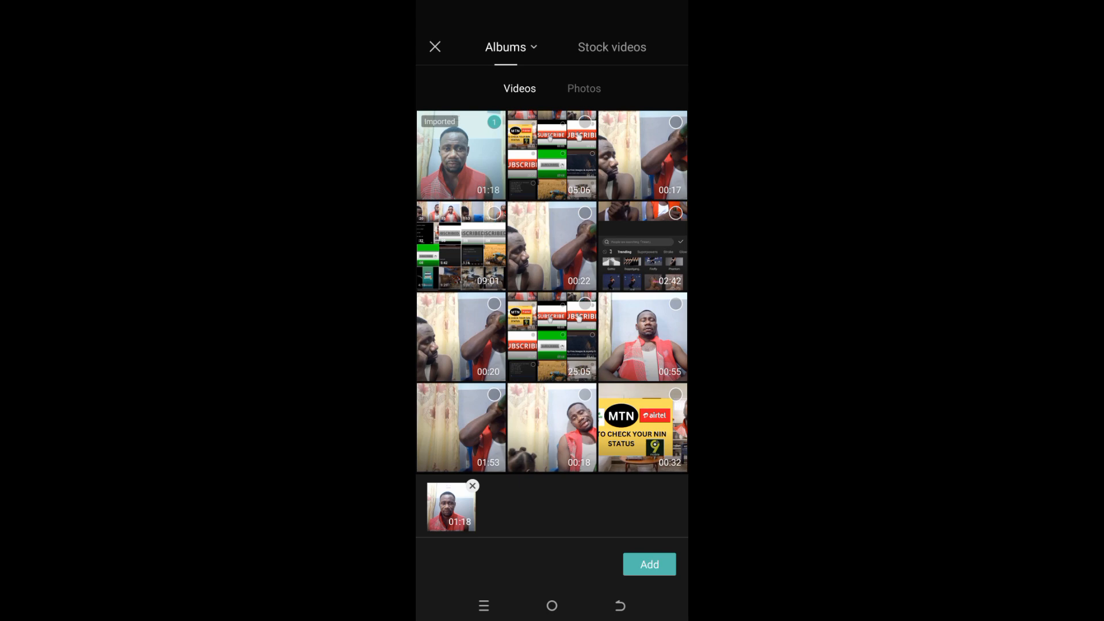
{"action": "left_click", "coordinate": [648, 564]}
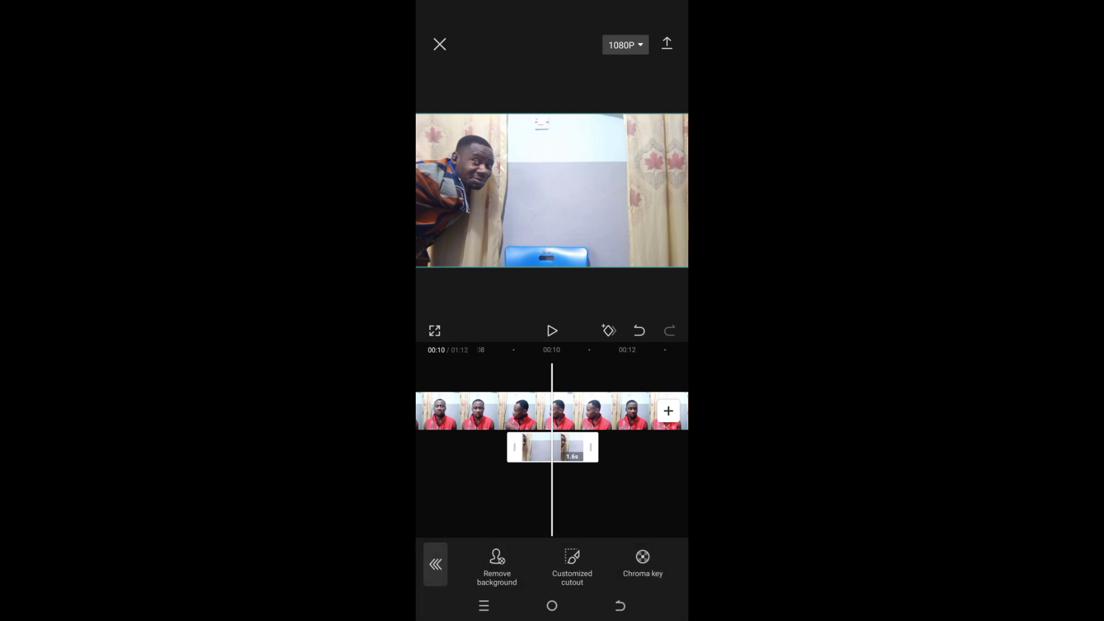
Remove the overlay clip's background, check the two-man result, and confirm it
{"action": "left_click", "coordinate": [497, 568]}
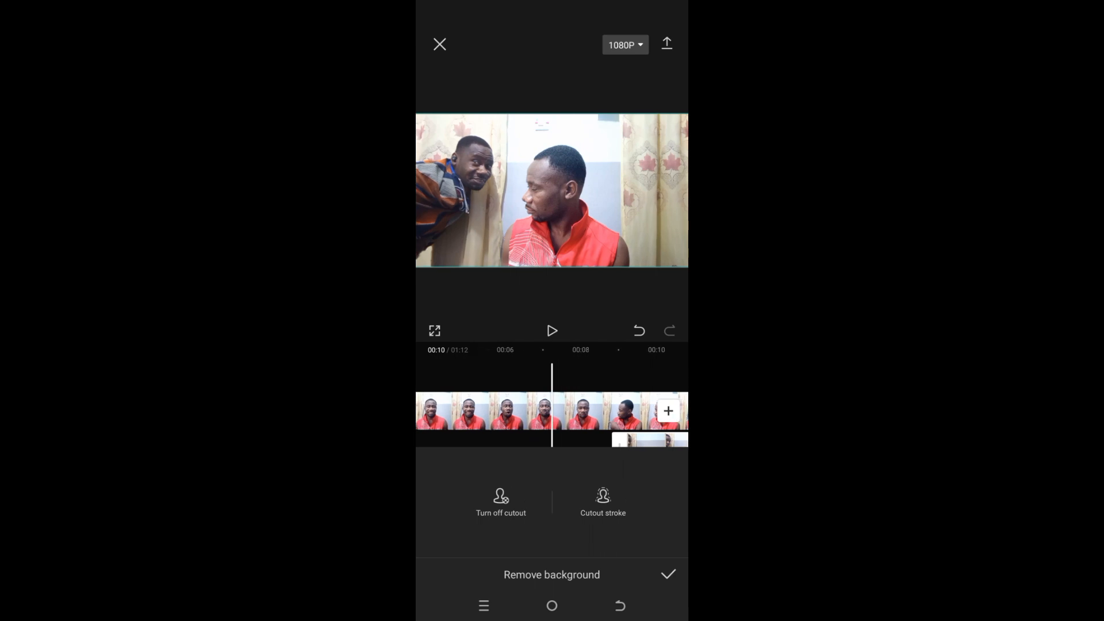
{"action": "left_click", "coordinate": [552, 331]}
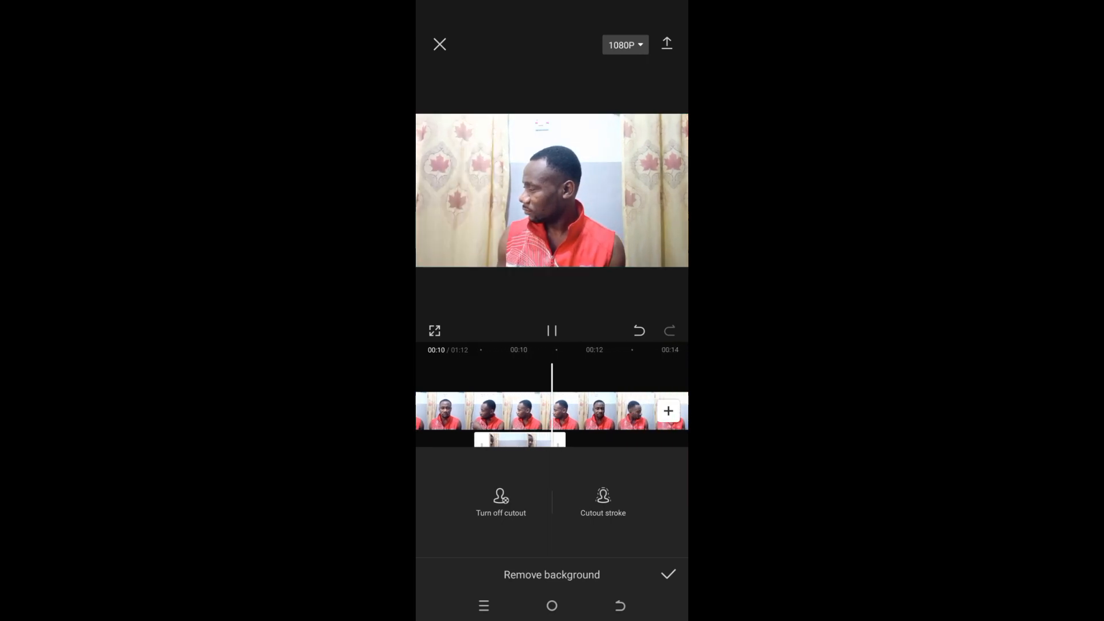
{"action": "left_click", "coordinate": [552, 331]}
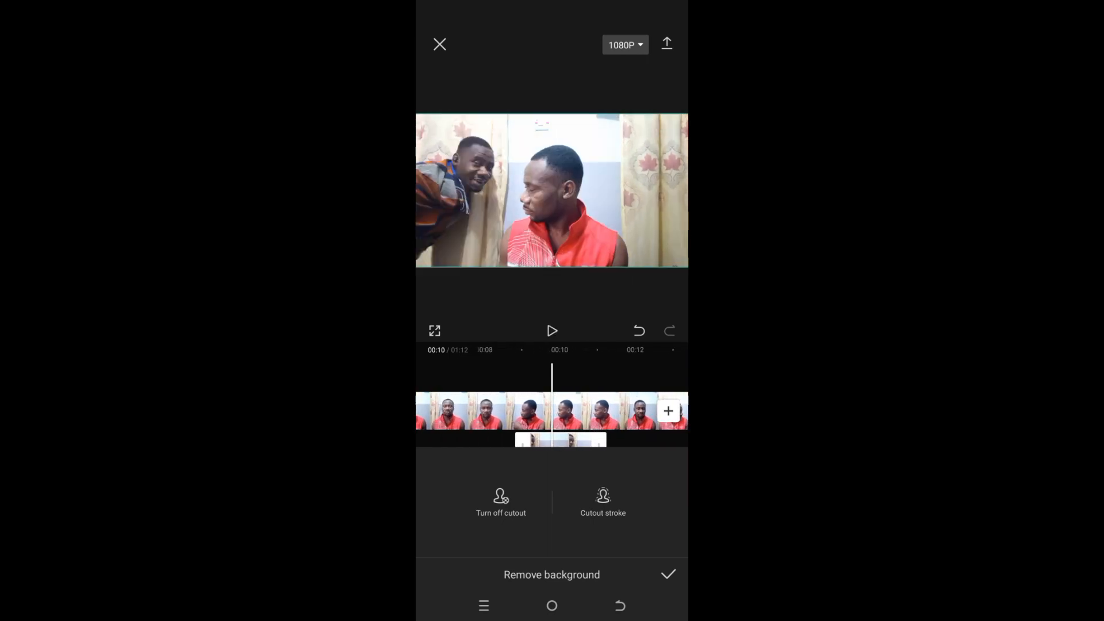
{"action": "left_click", "coordinate": [667, 575]}
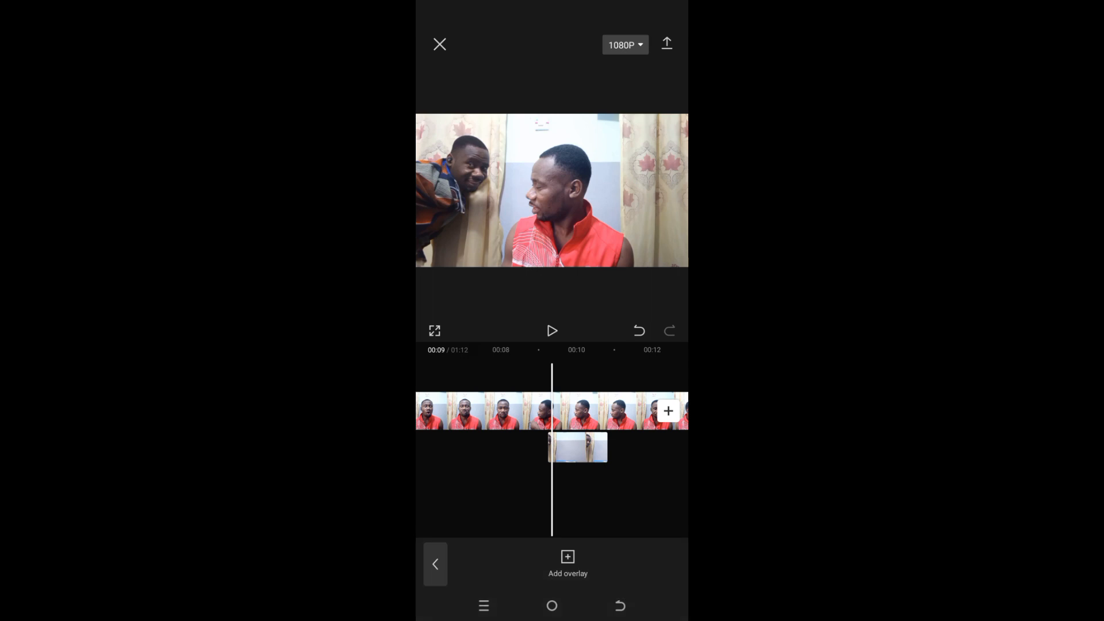
Select the cut-out overlay clip and play the project to review the clones
{"action": "left_click", "coordinate": [577, 448]}
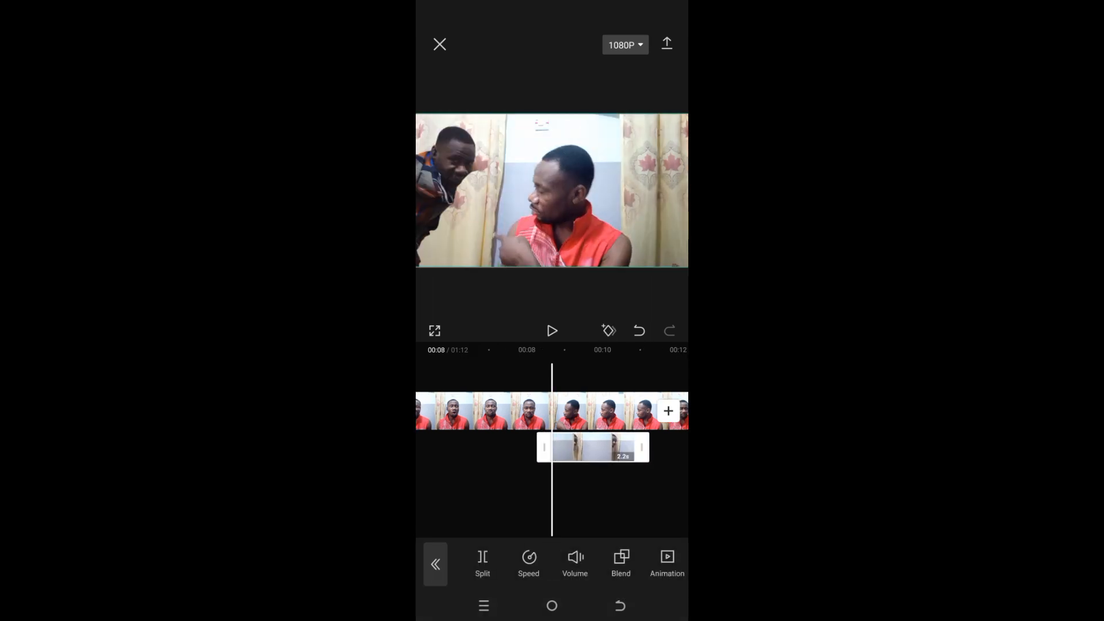
{"action": "left_click", "coordinate": [553, 331]}
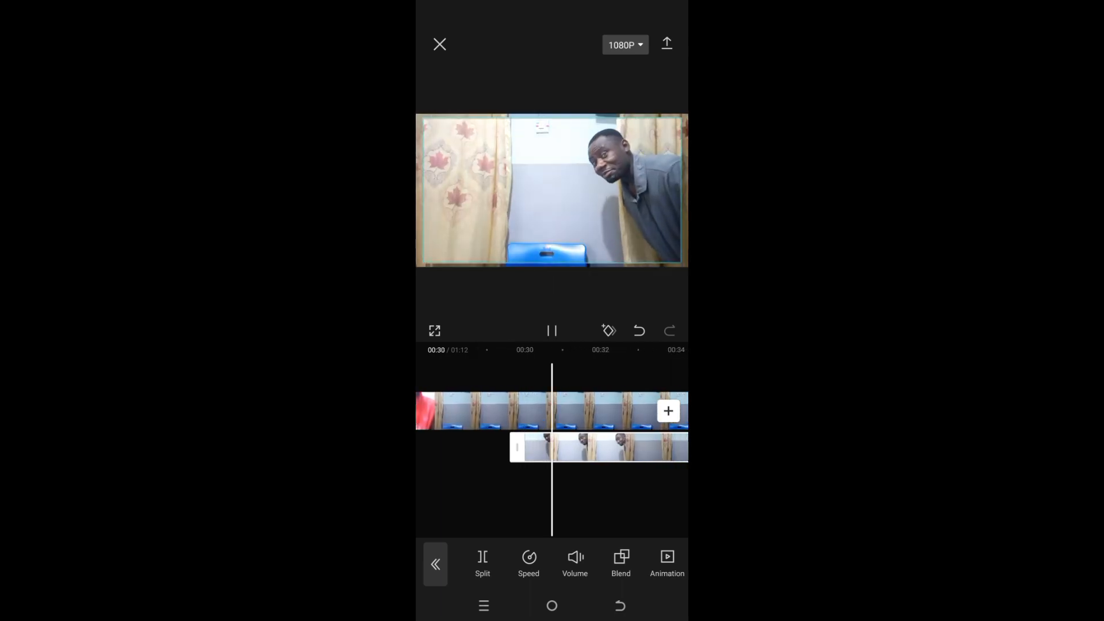